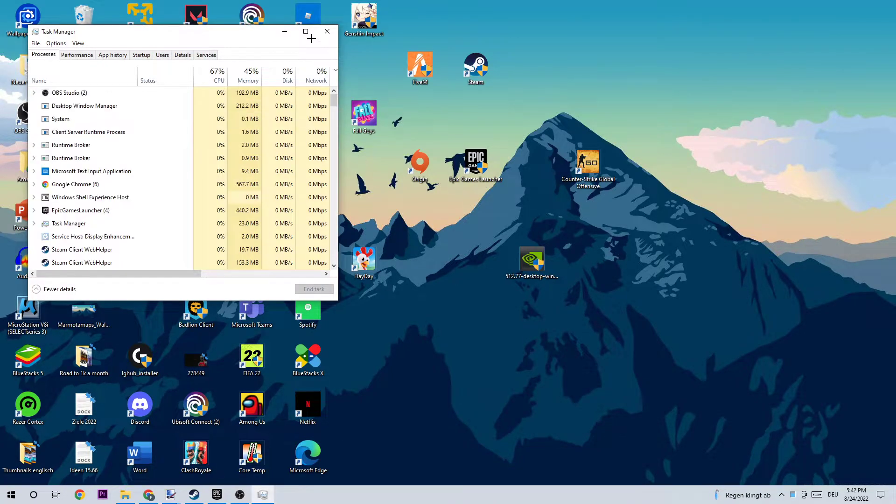
# - Maximize Task Manager and scroll down the Processes list to find the EpicGamesLauncher entries
pyautogui.click(306, 32)
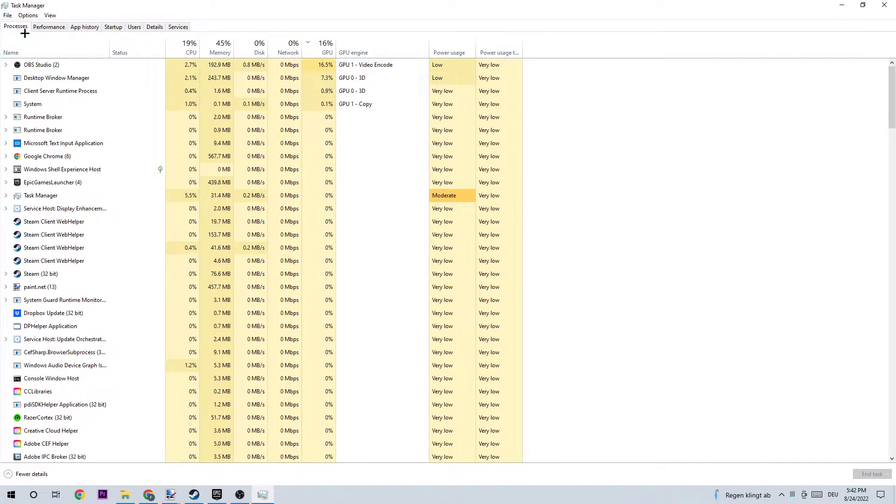
pyautogui.moveTo(101, 163)
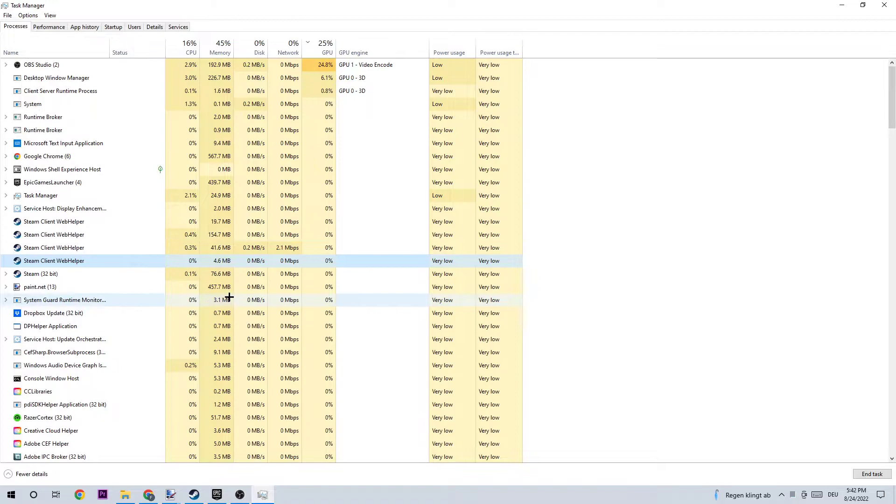
pyautogui.scroll(-3)
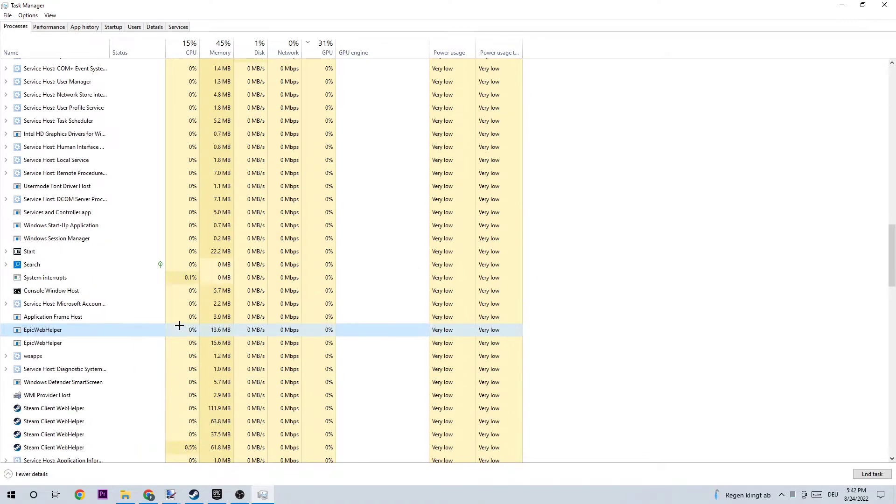
pyautogui.scroll(-3)
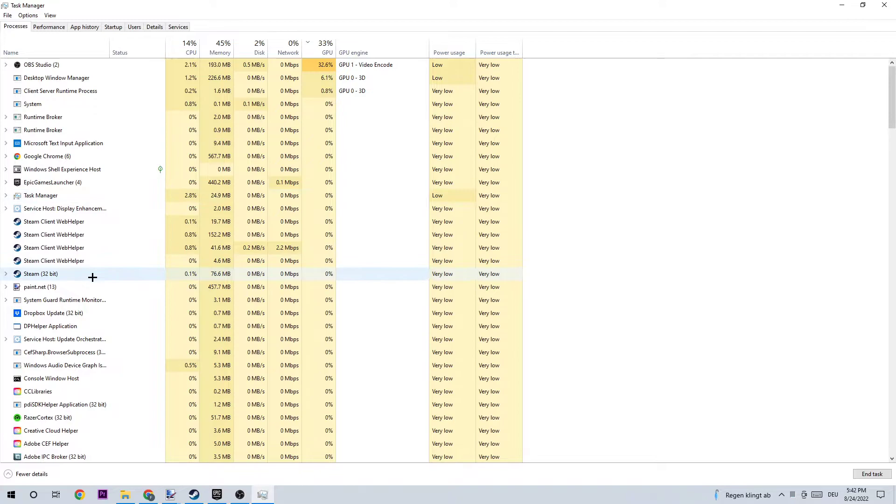
pyautogui.scroll(-3)
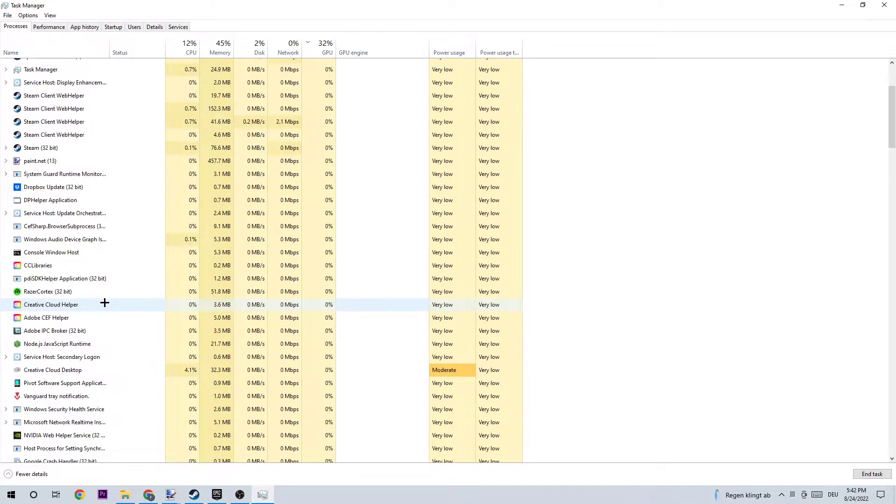
pyautogui.scroll(-3)
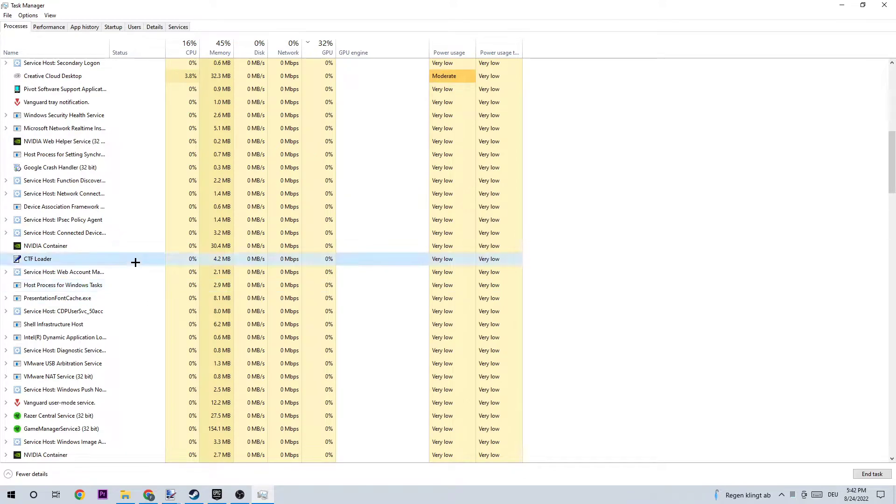
pyautogui.scroll(-3)
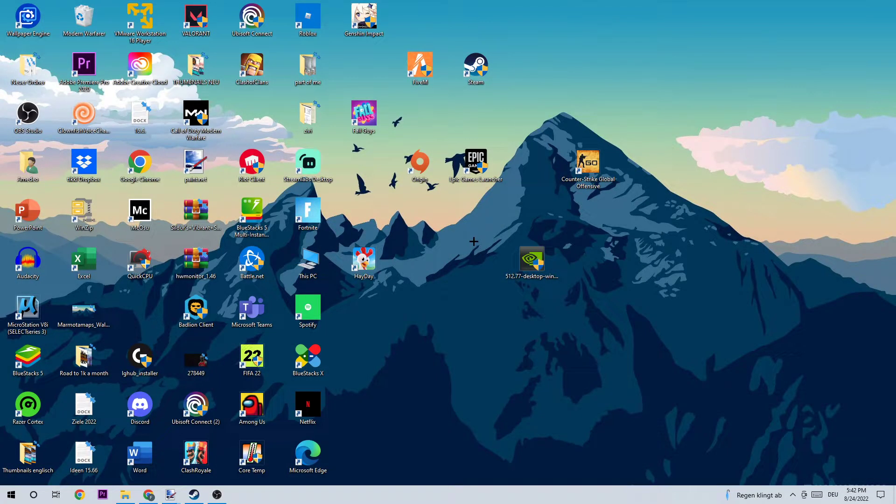
# - Drag the Epic Games Launcher shortcut beside Steam, then show and dismiss the Start menu
pyautogui.moveTo(475, 163); pyautogui.dragTo(643, 113)
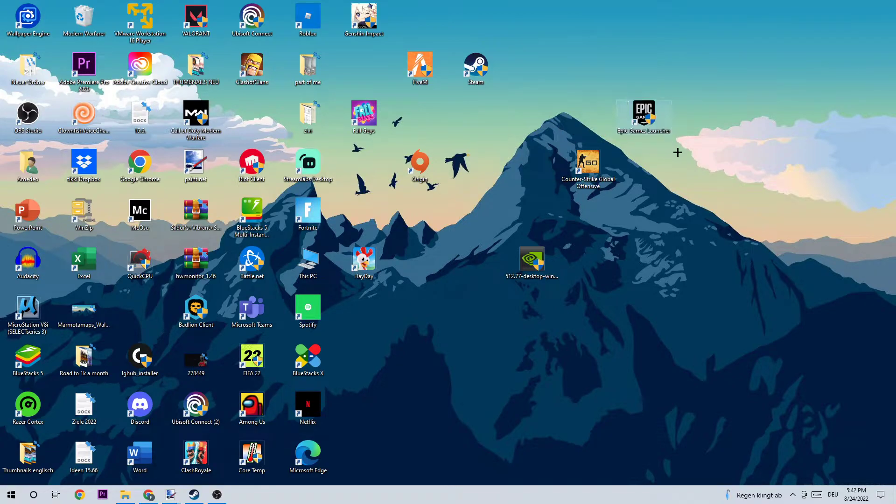
pyautogui.moveTo(453, 146)
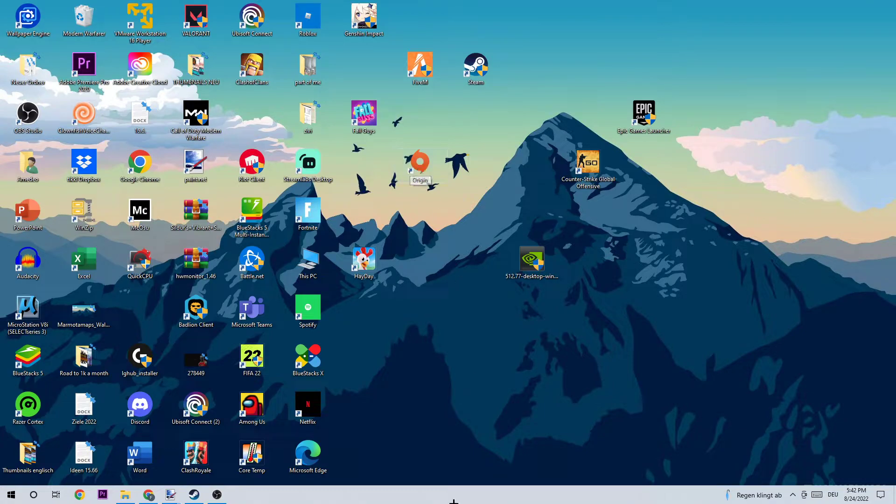
pyautogui.click(10, 494)
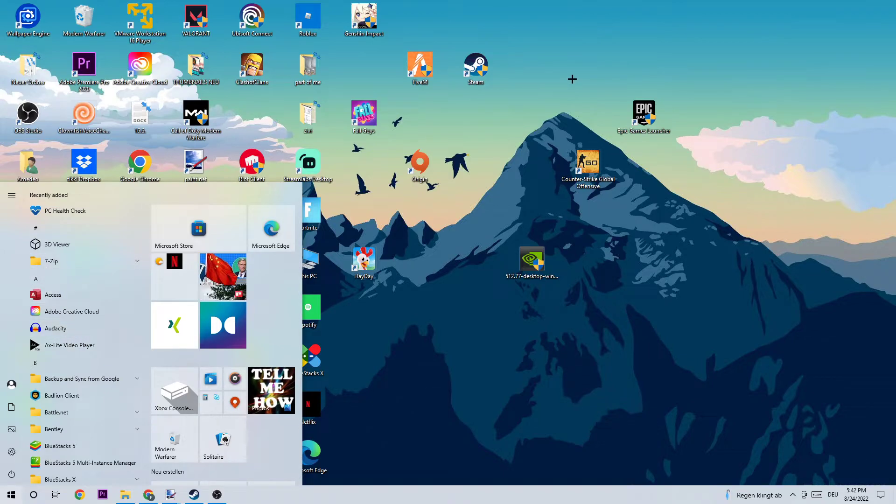
pyautogui.click(10, 495)
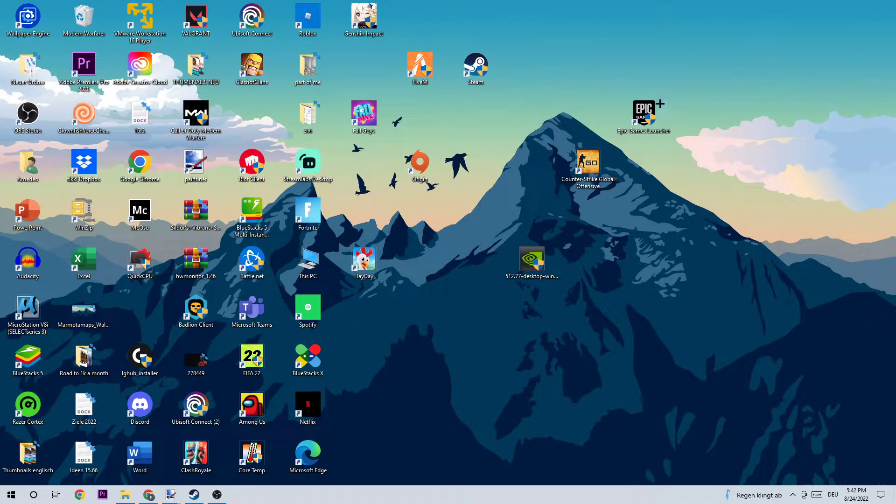
pyautogui.moveTo(590, 73)
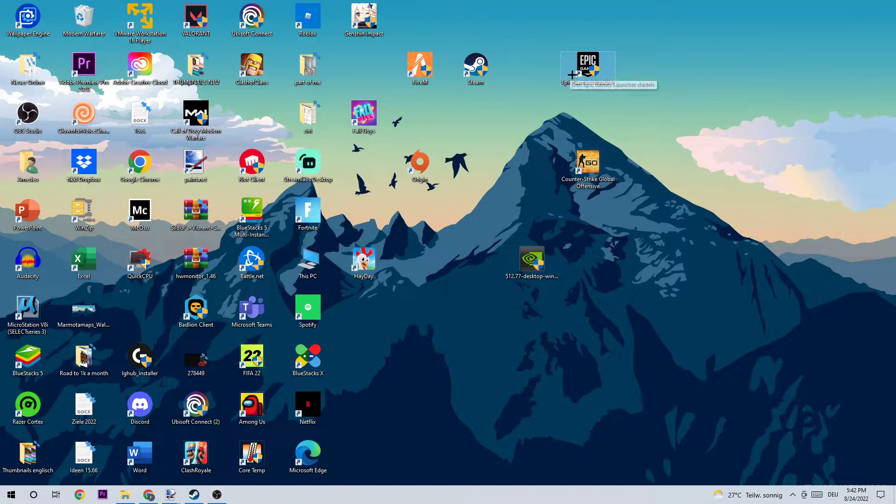
# - Show the Compatibility settings in the Epic Games Launcher shortcut's Properties
pyautogui.rightClick(588, 66)
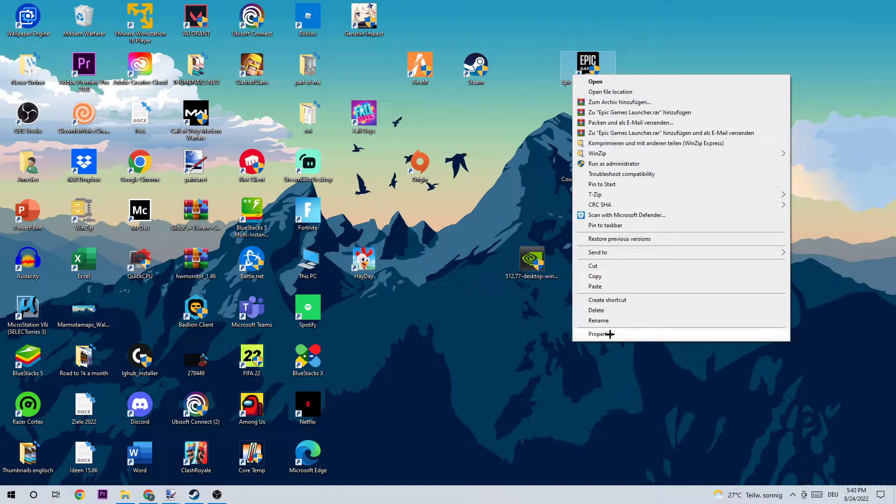
pyautogui.click(597, 334)
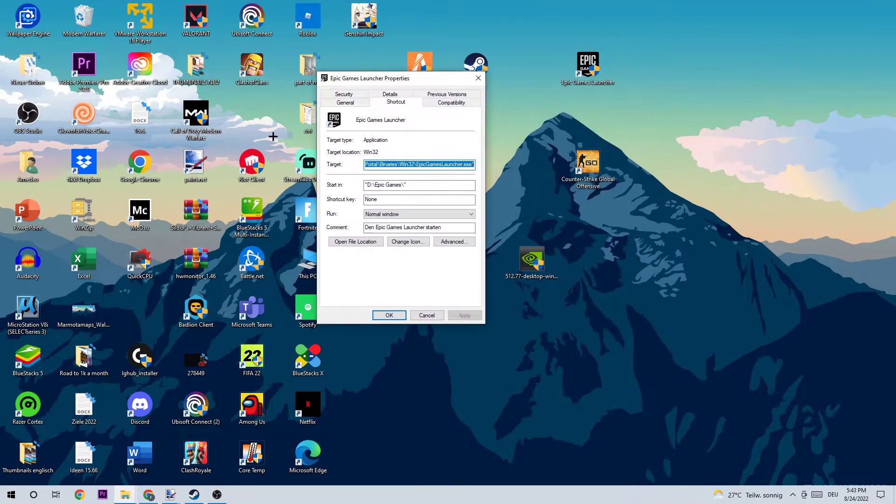
pyautogui.click(451, 101)
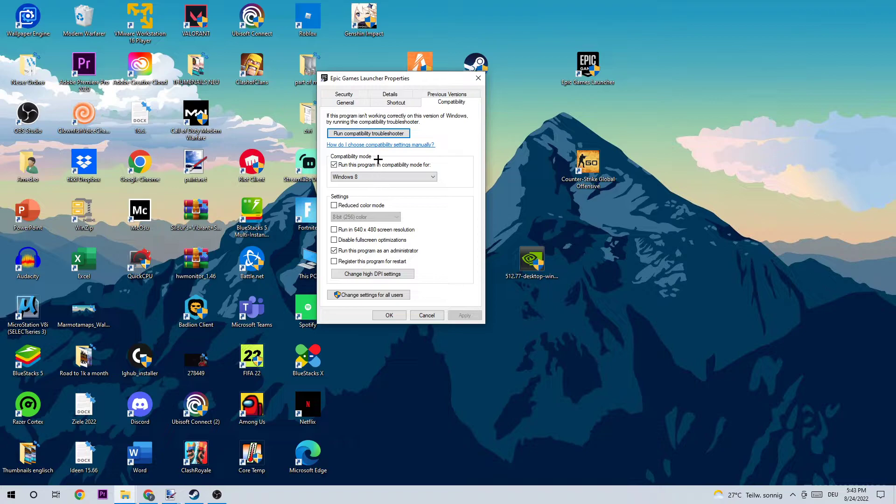
# - Enable Windows 8 compatibility mode and Run as administrator for the launcher, and confirm
pyautogui.click(334, 164)
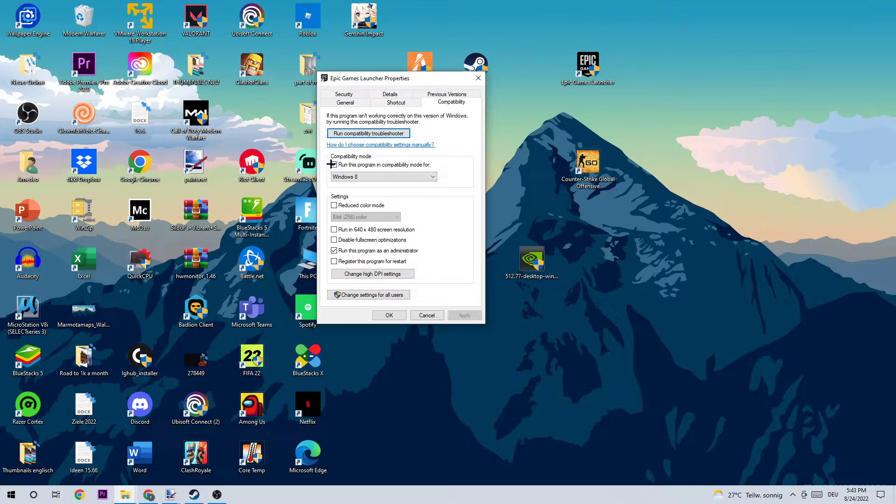
pyautogui.click(334, 164)
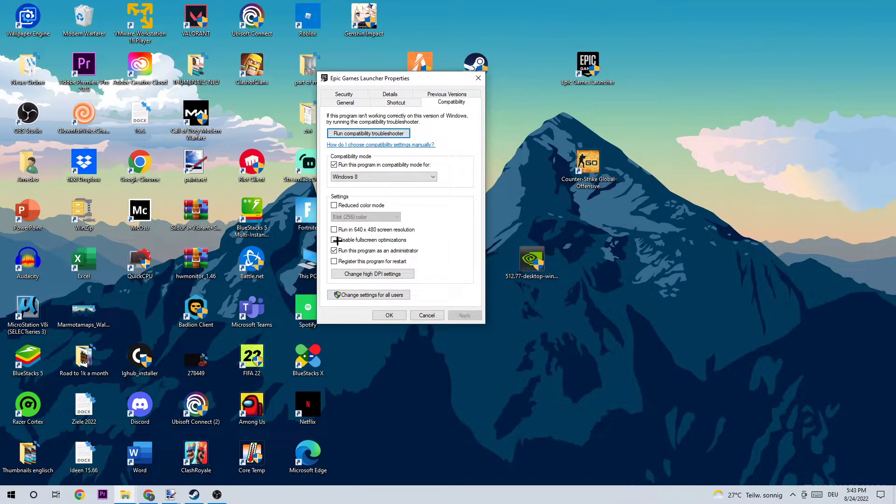
pyautogui.click(335, 239)
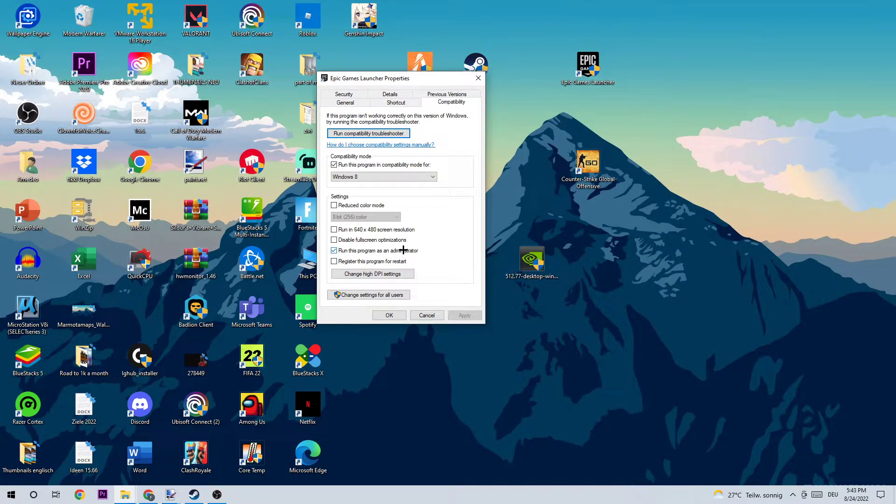
pyautogui.click(426, 316)
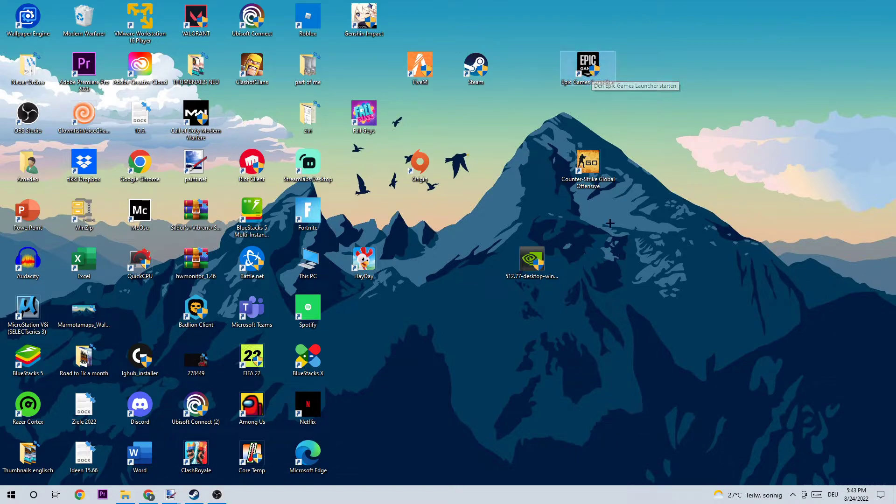
pyautogui.moveTo(676, 226)
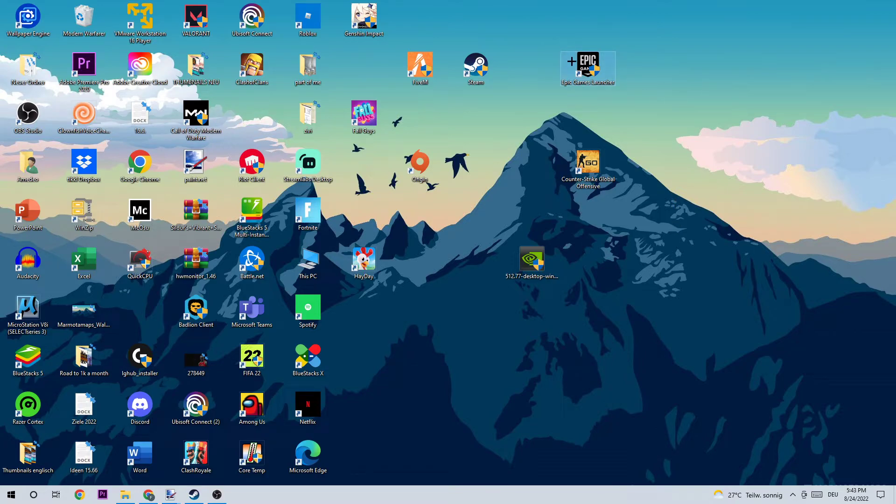
pyautogui.moveTo(588, 64)
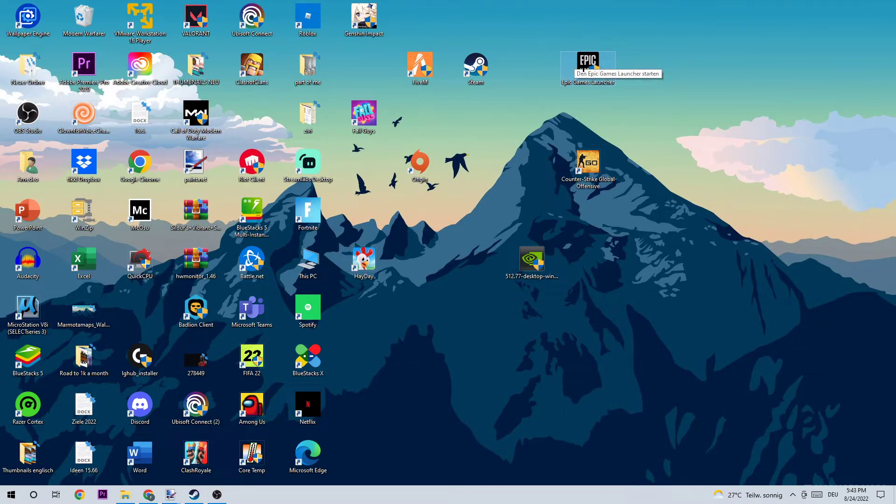
pyautogui.moveTo(479, 235)
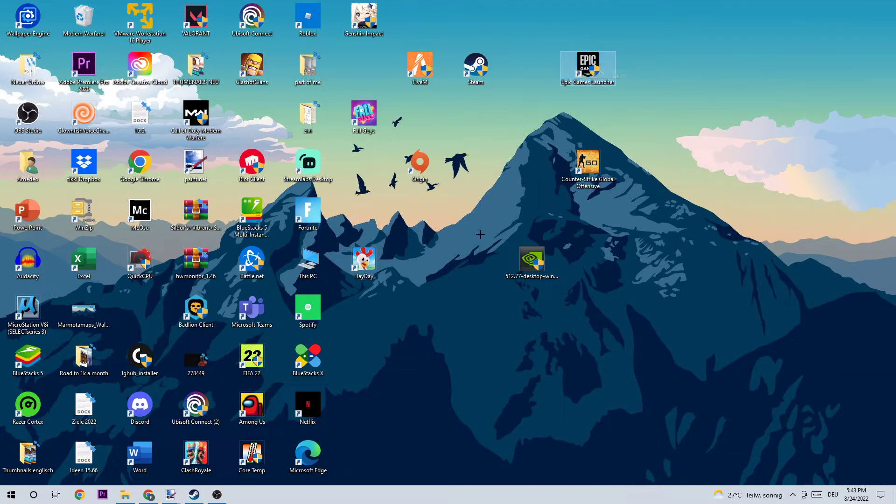
pyautogui.moveTo(475, 213)
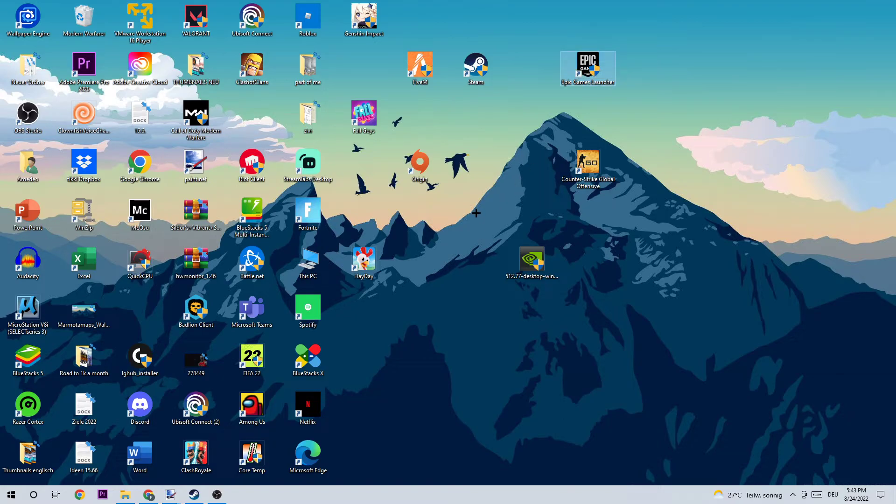